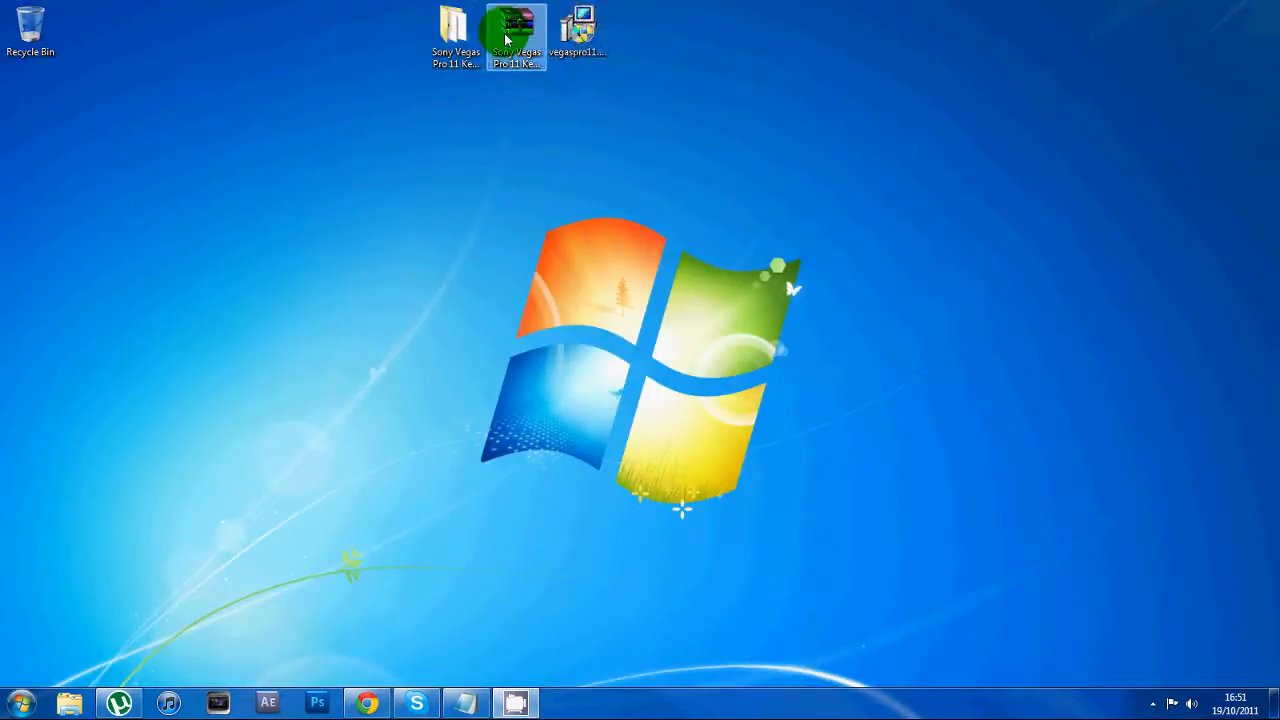
- Launch the Vegas Pro 11 installer in English and accept the end user license agreement
left_click(364, 704)
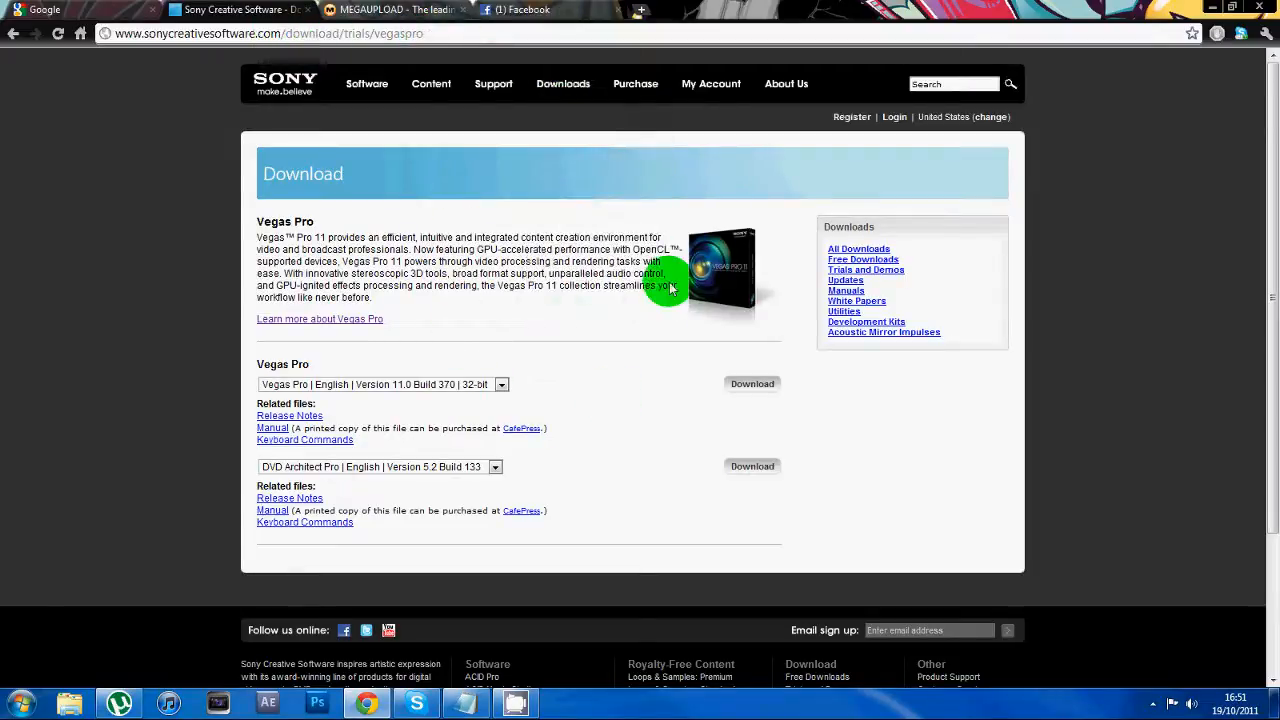
mouse_move(480, 384)
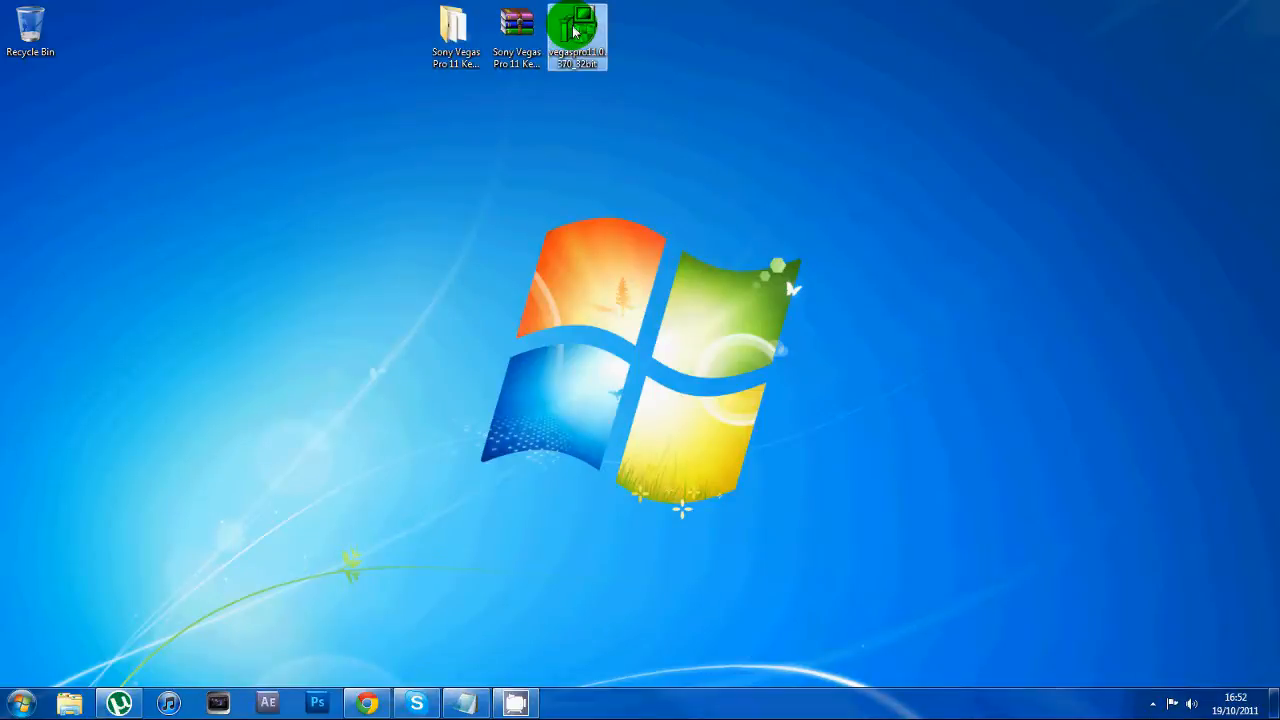
double_click(576, 30)
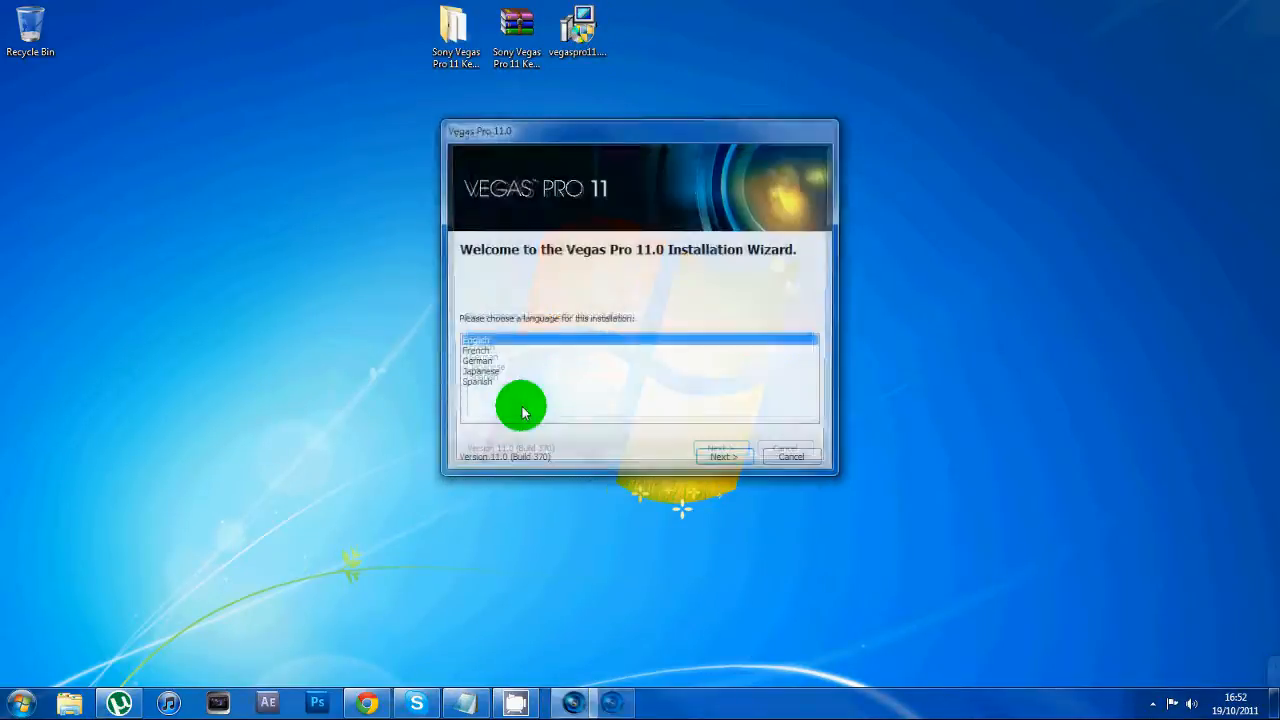
left_click(722, 456)
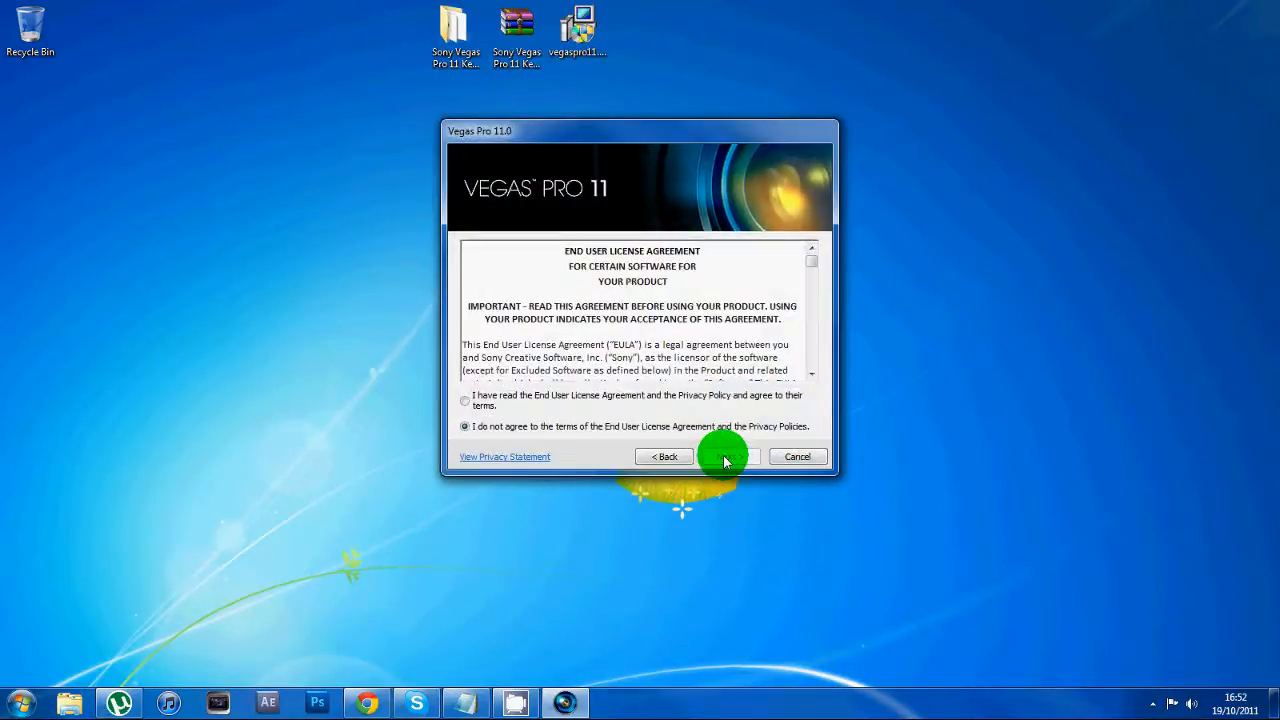
left_click(464, 400)
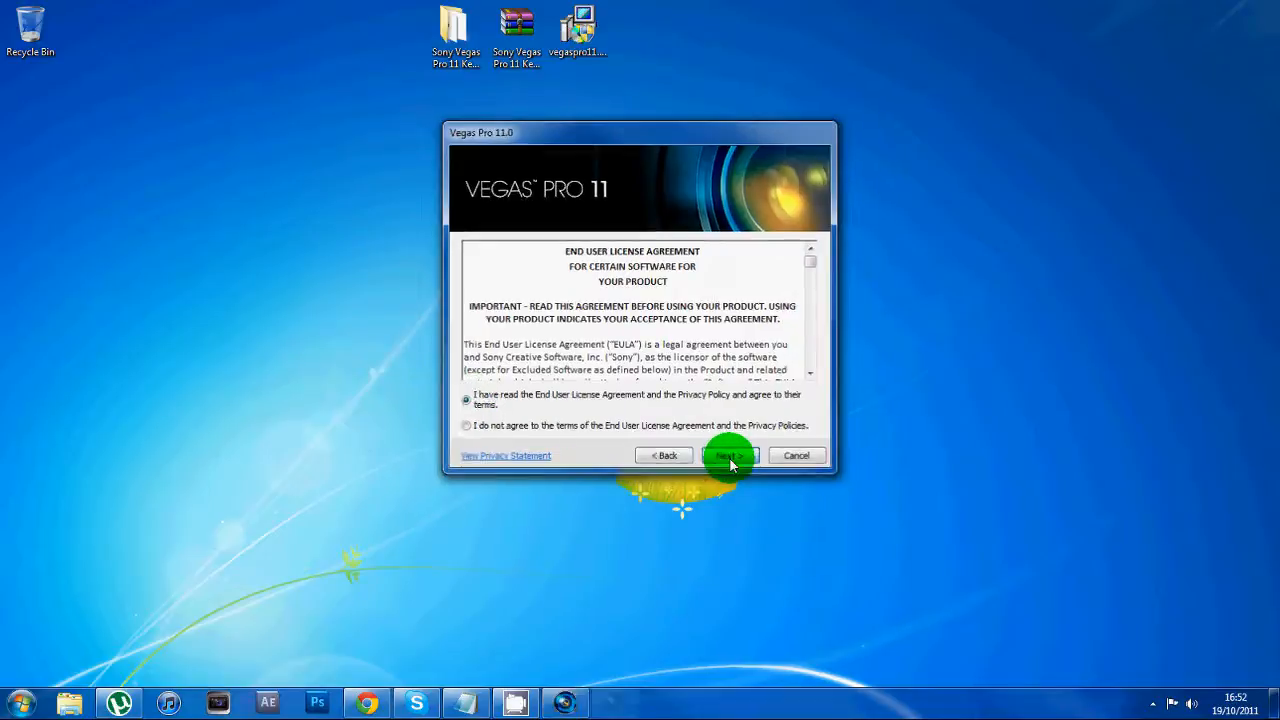
left_click(730, 456)
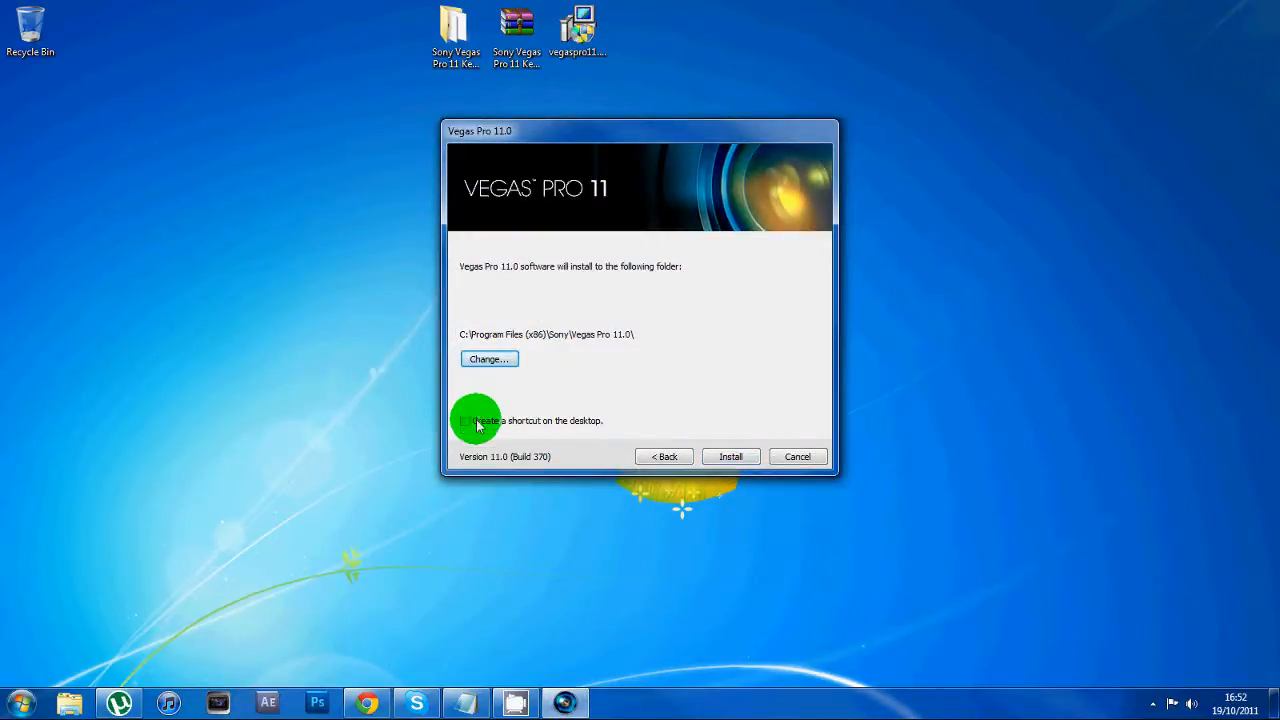
- Install Vegas Pro 11.0 to the default folder with a desktop shortcut and close the wizard
left_click(730, 456)
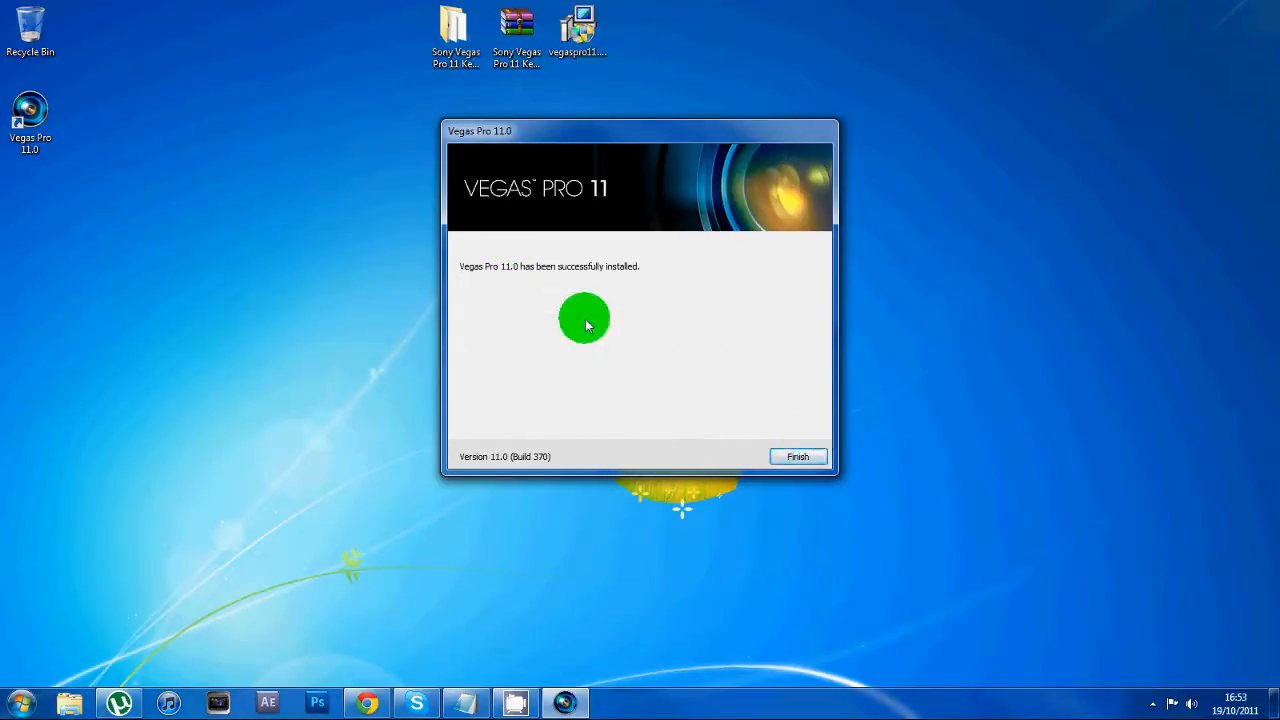
left_click(796, 456)
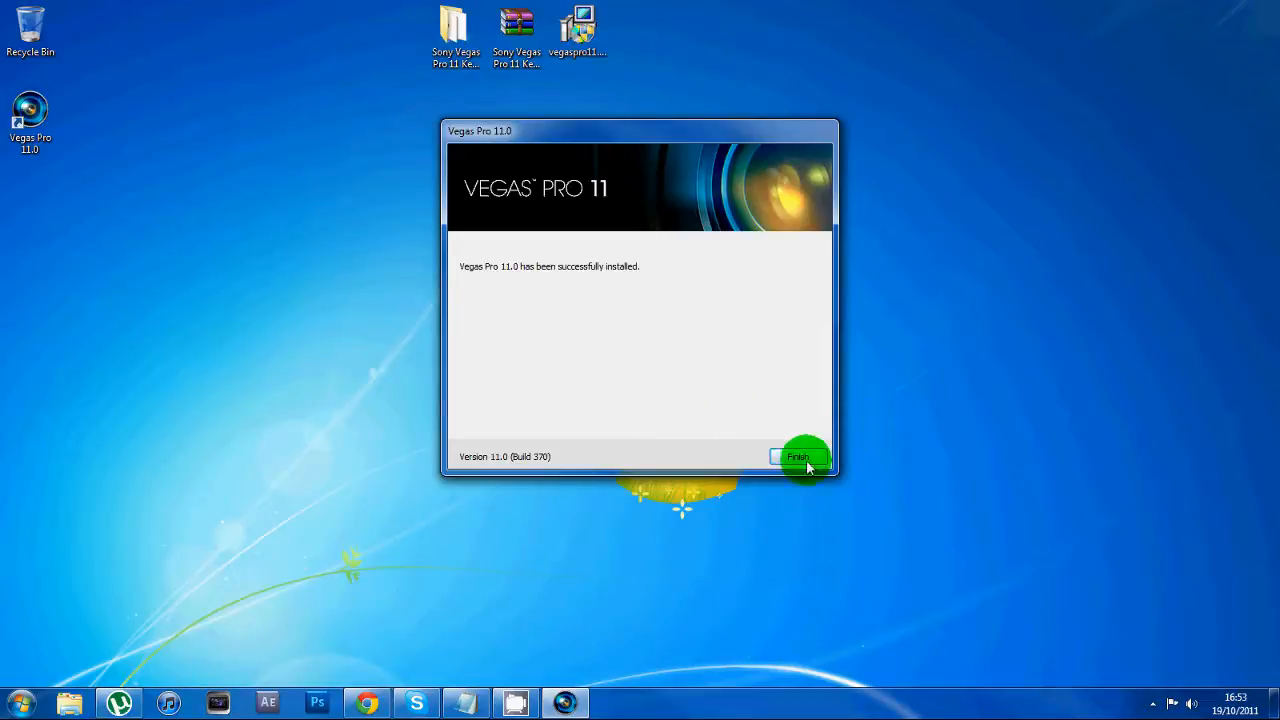
left_click(798, 456)
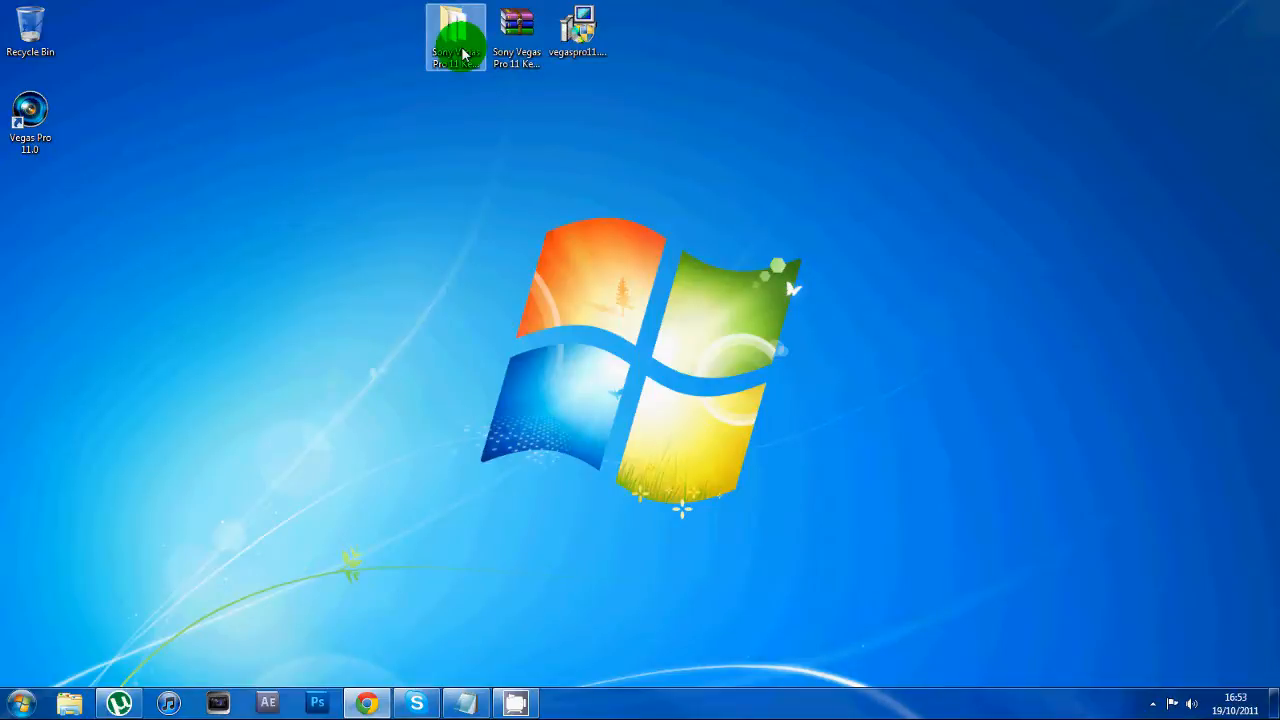
- Run SonyVegasPro Patch from the Keygen and Patch folder and browse toward its target folder
double_click(456, 36)
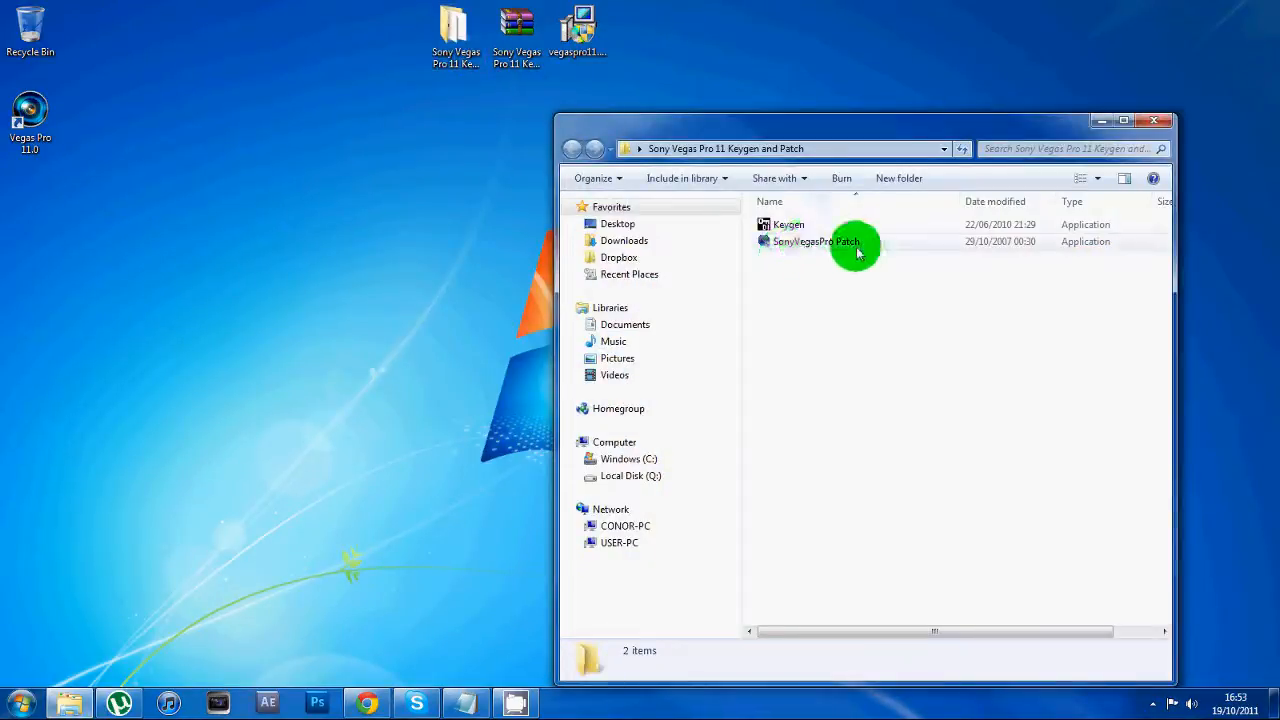
right_click(810, 240)
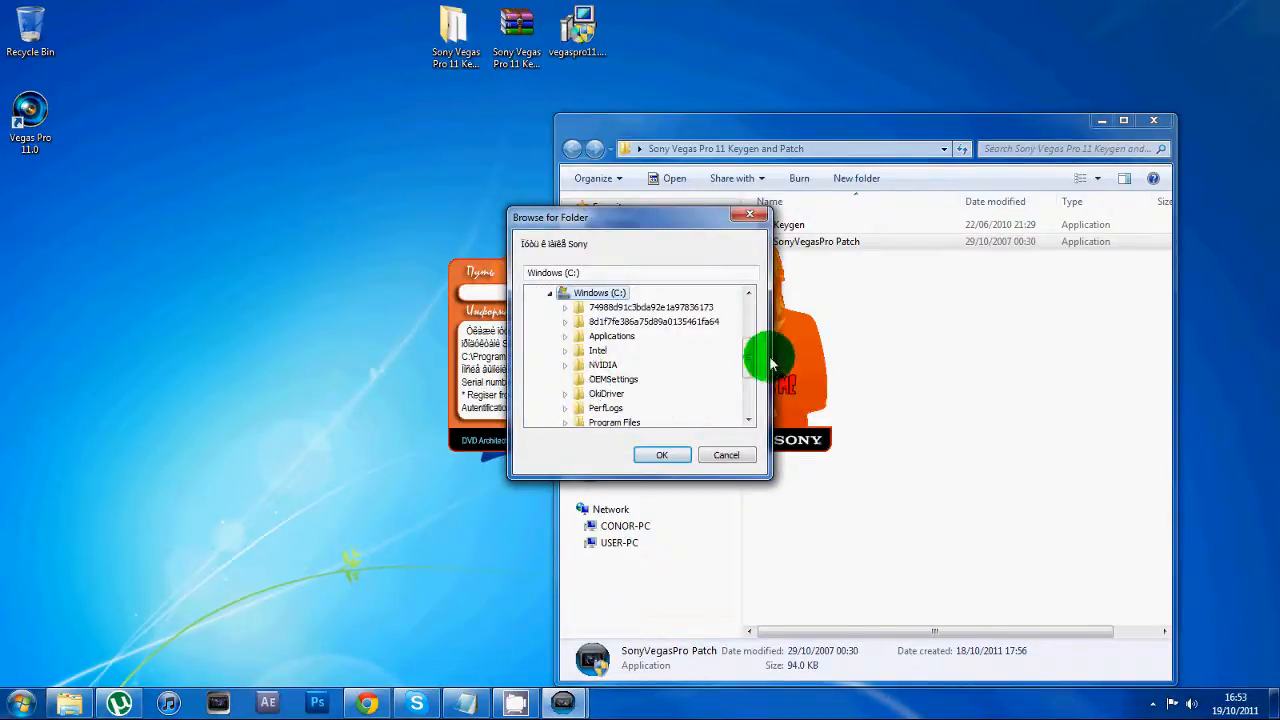
scroll("down", 3)
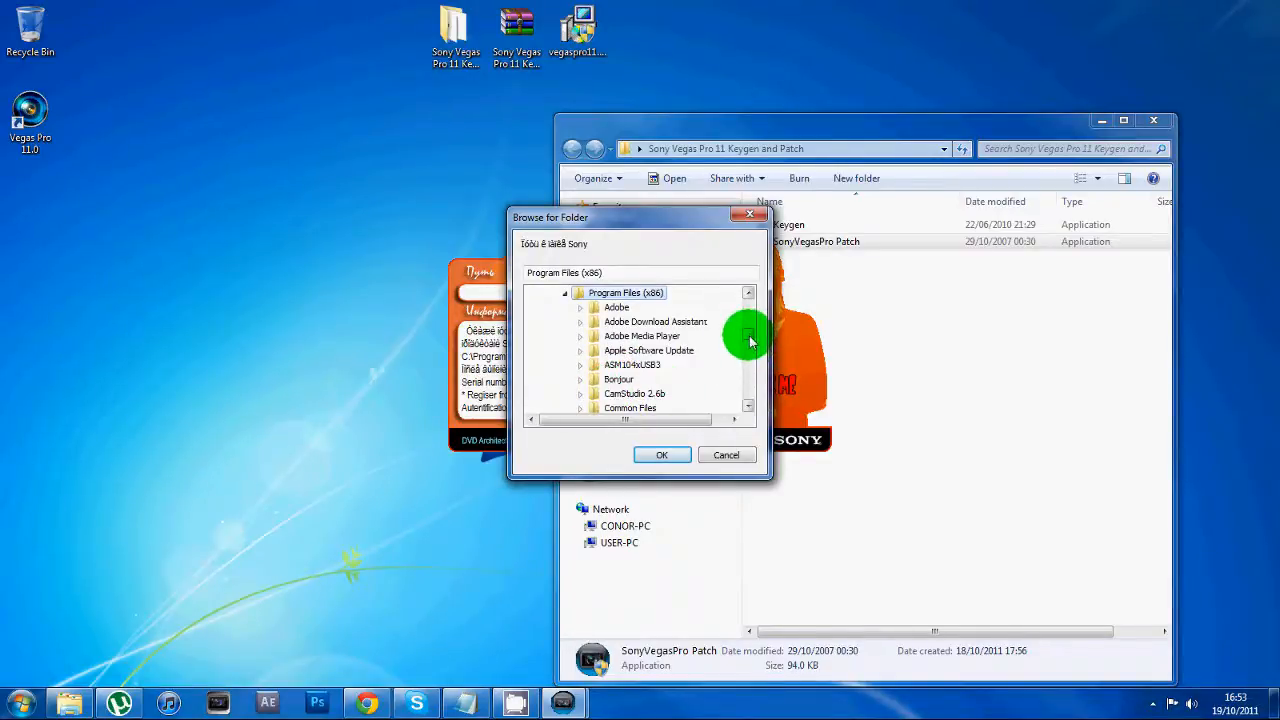
scroll("down", 3)
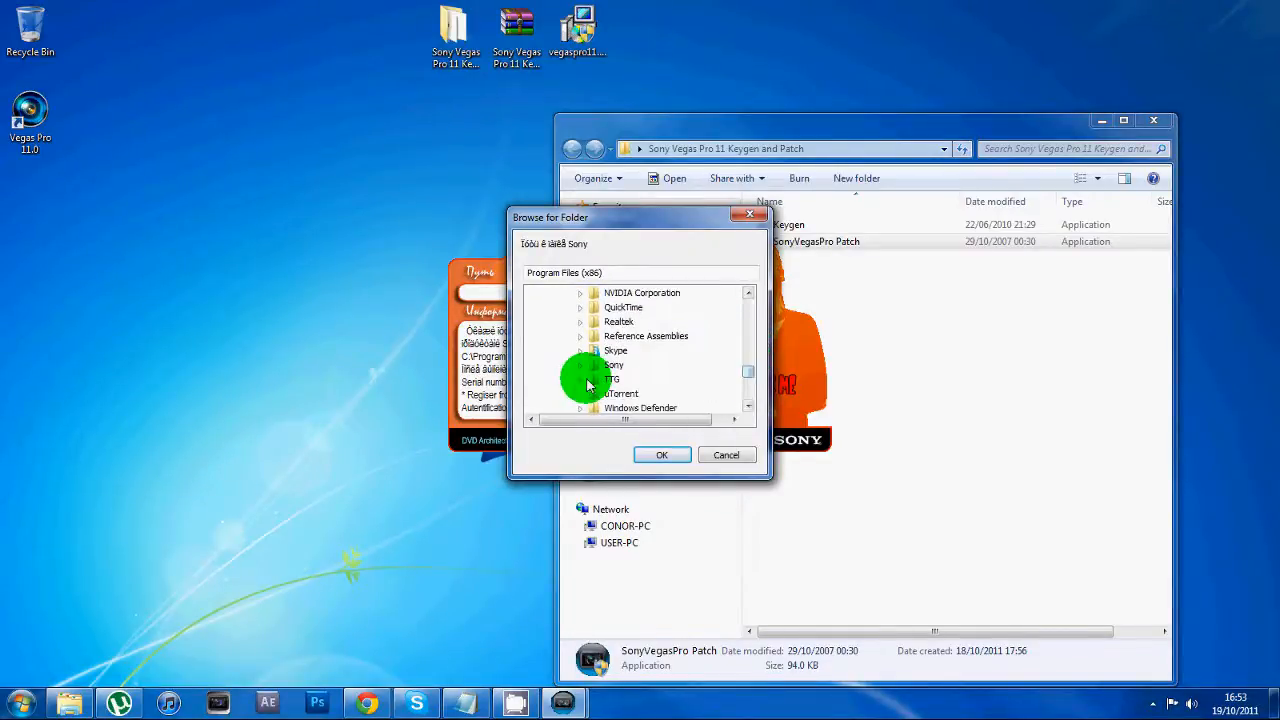
- Point the patch at Program Files (x86)\Sony\Vegas Pro 11.0 and apply it
left_click(596, 364)
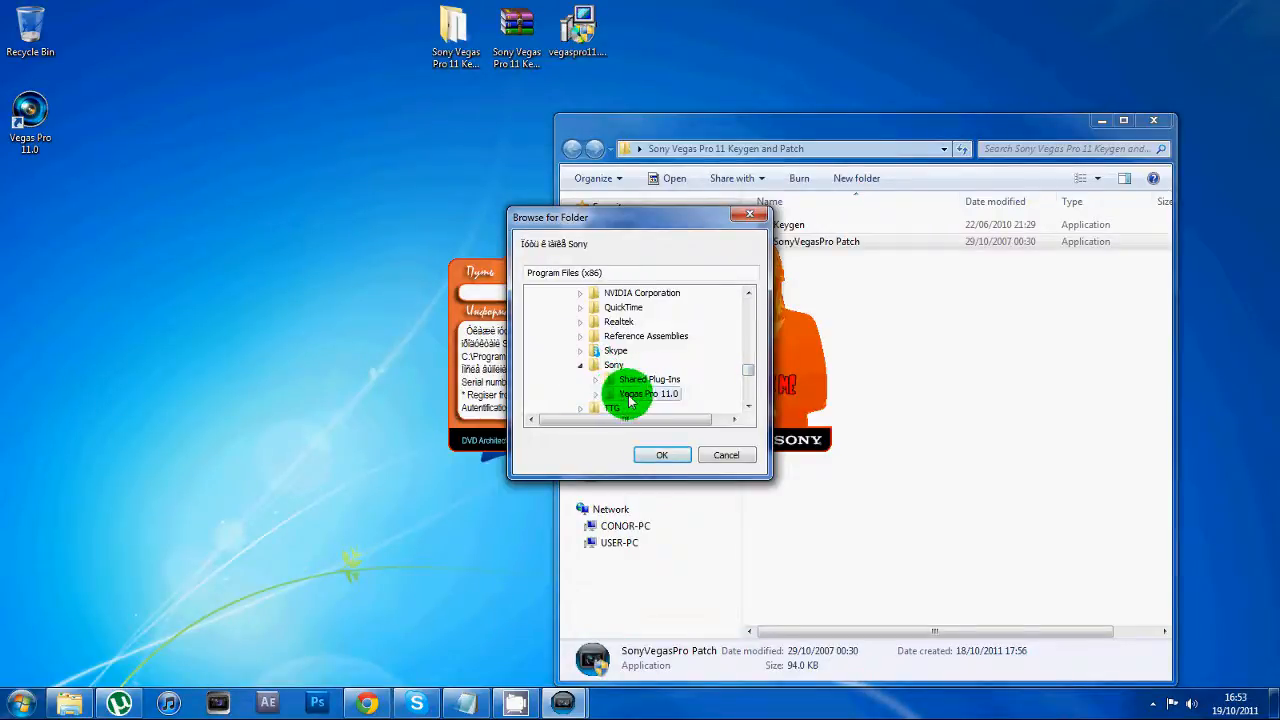
left_click(648, 392)
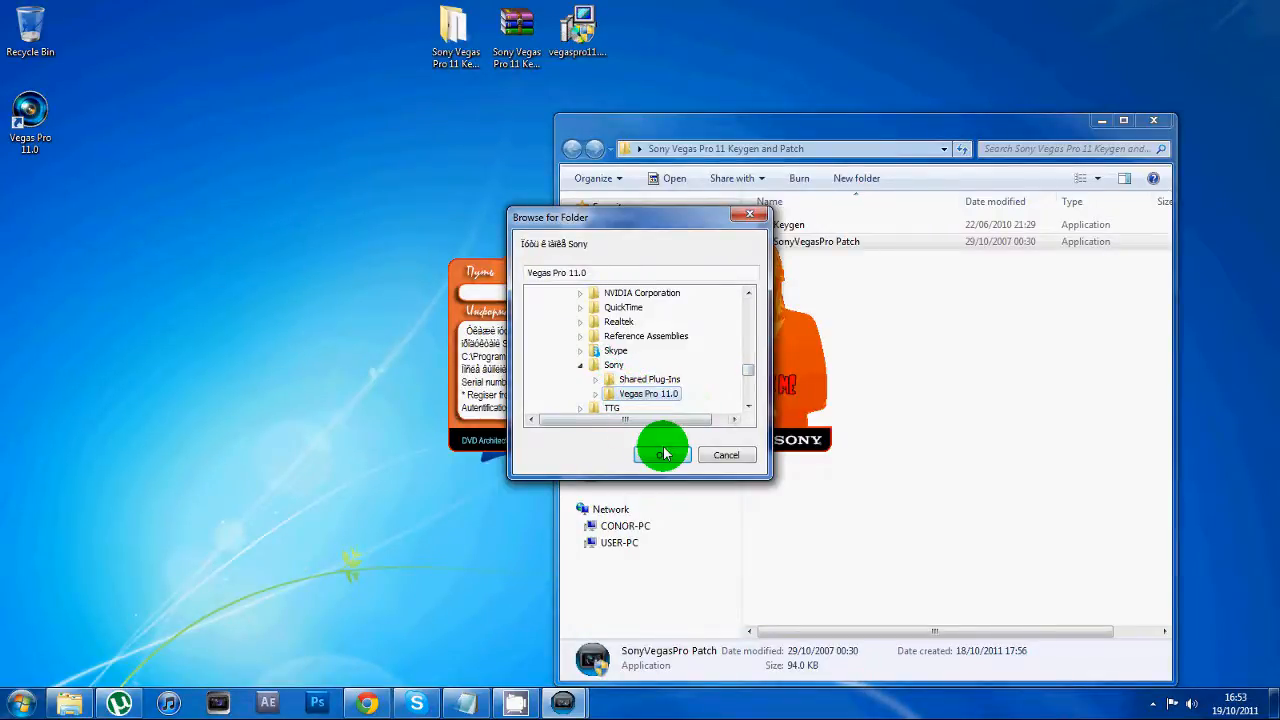
left_click(662, 454)
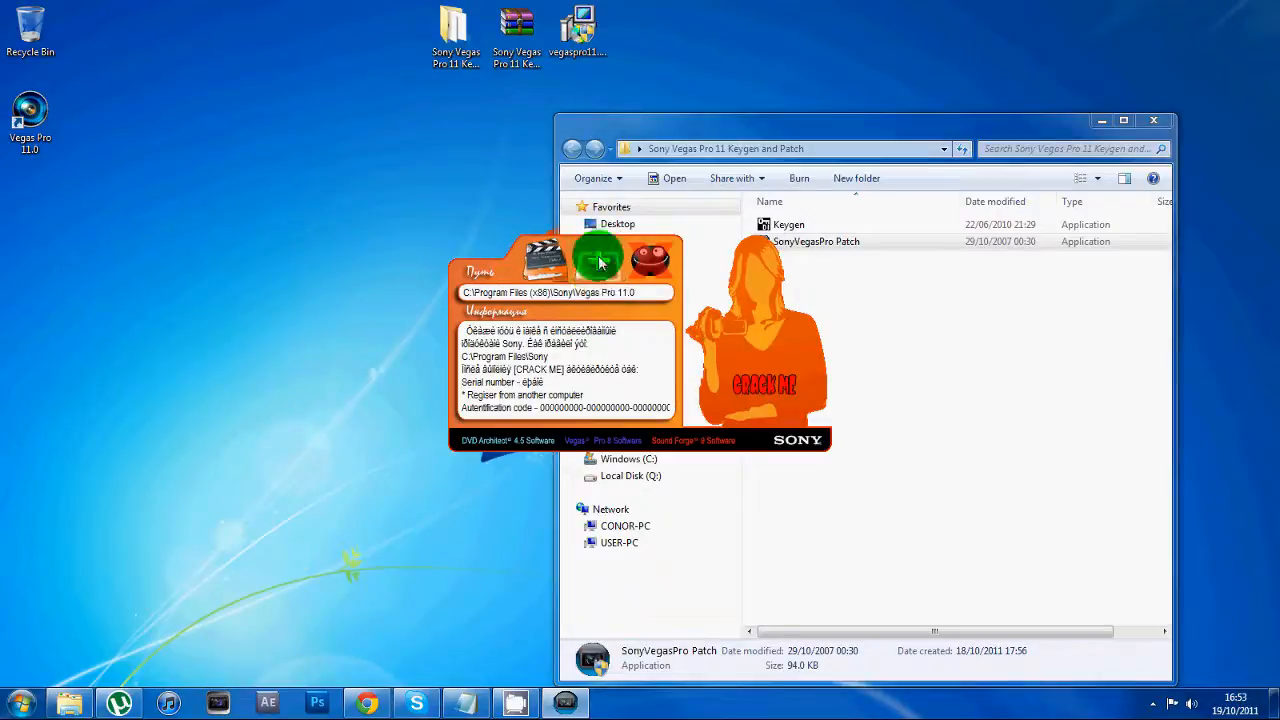
left_click(598, 258)
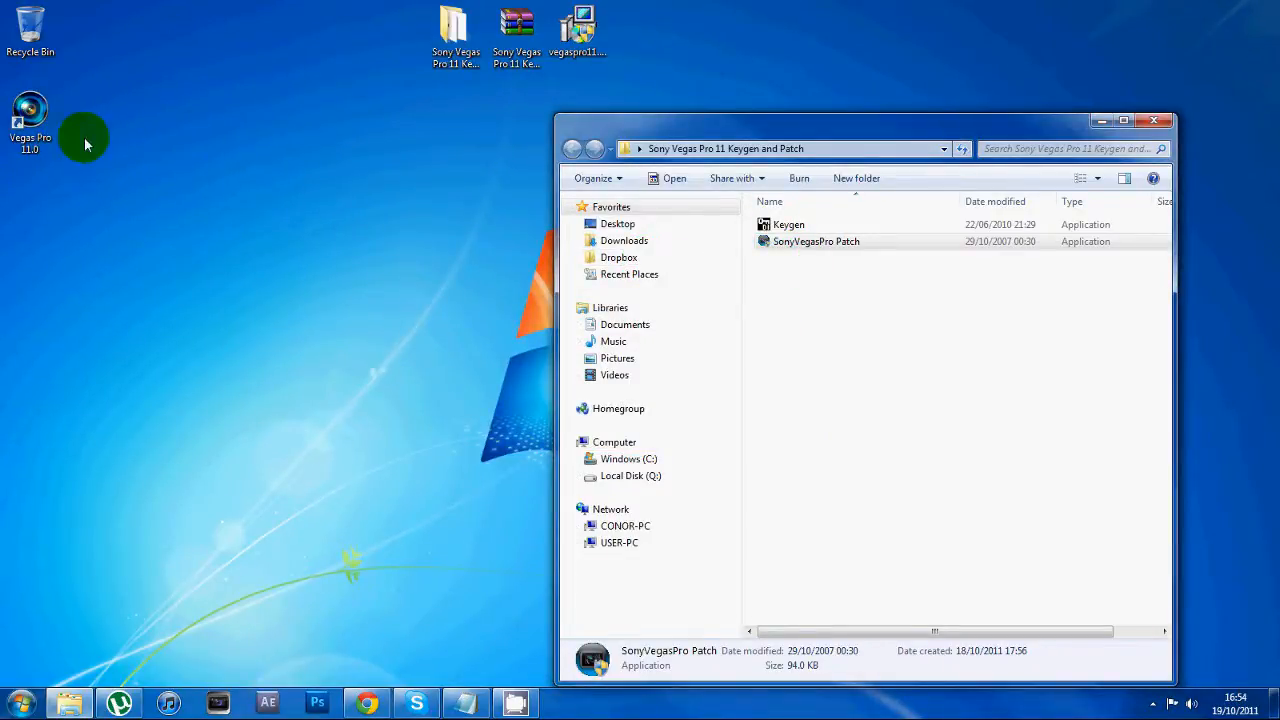
- Launch Vegas Pro 11.0 from its desktop shortcut into the serial number step and reach the Keygen file
left_click(30, 114)
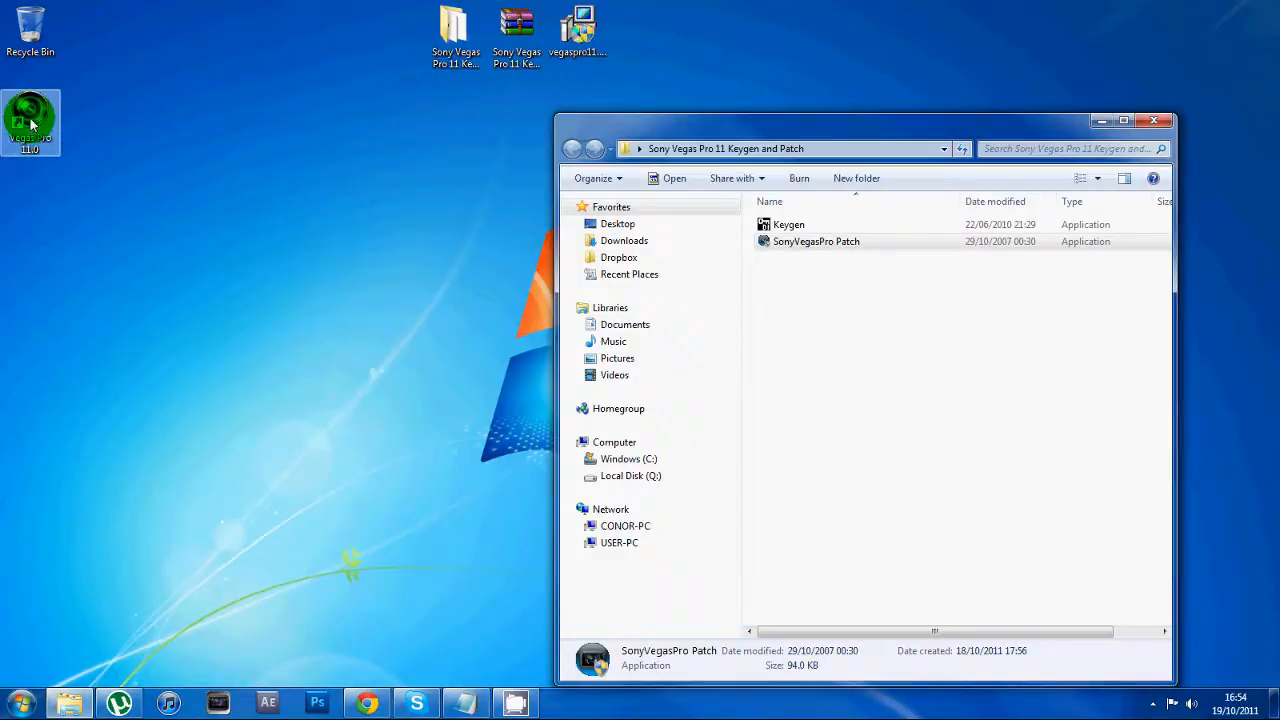
double_click(30, 120)
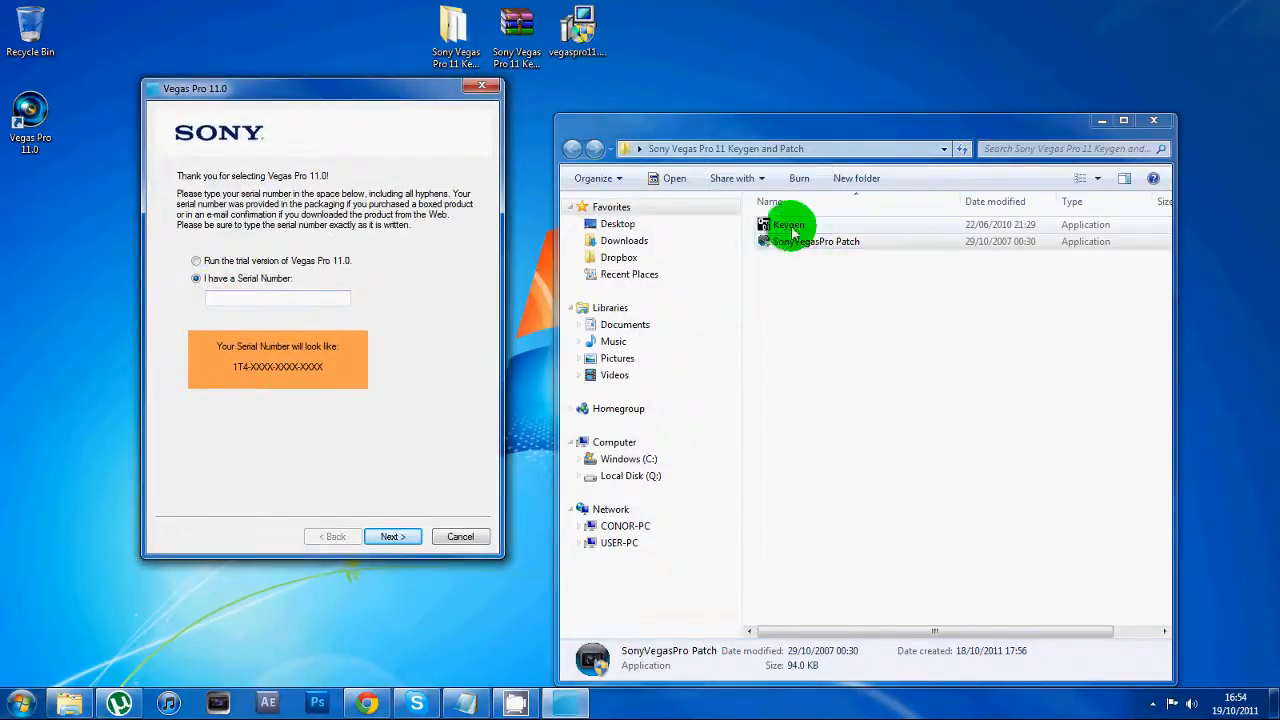
right_click(788, 224)
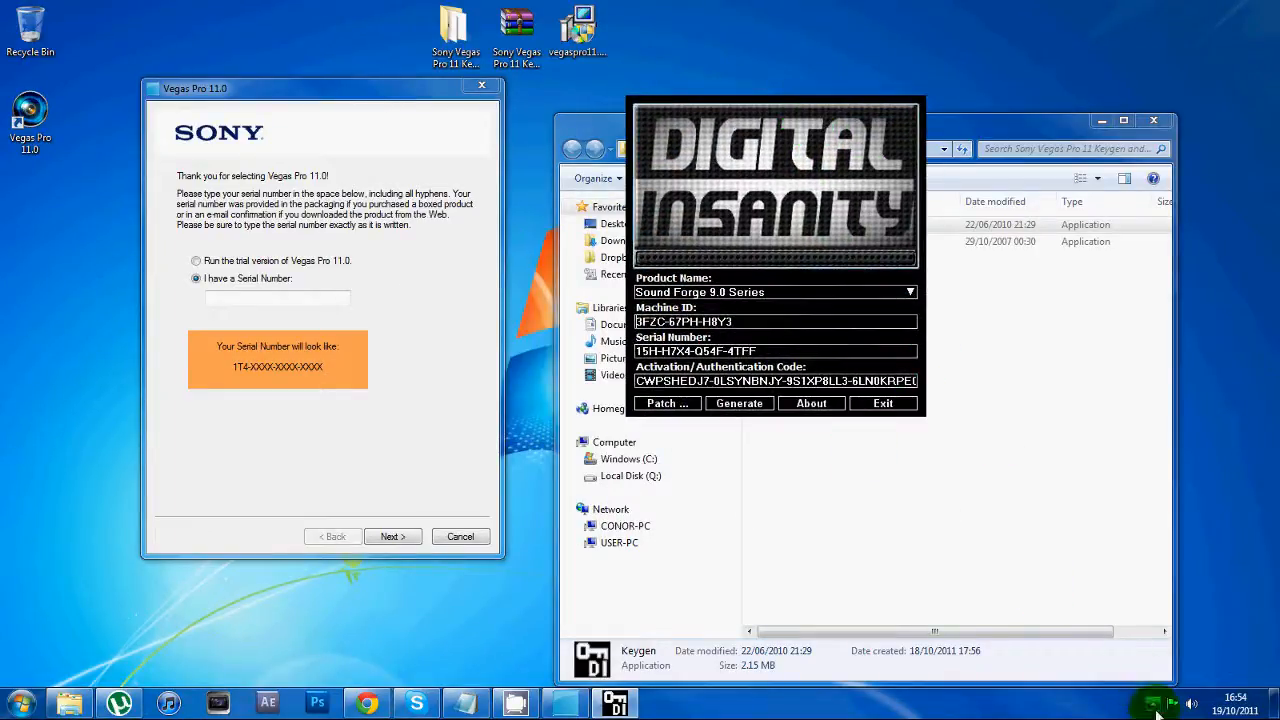
left_click(1152, 704)
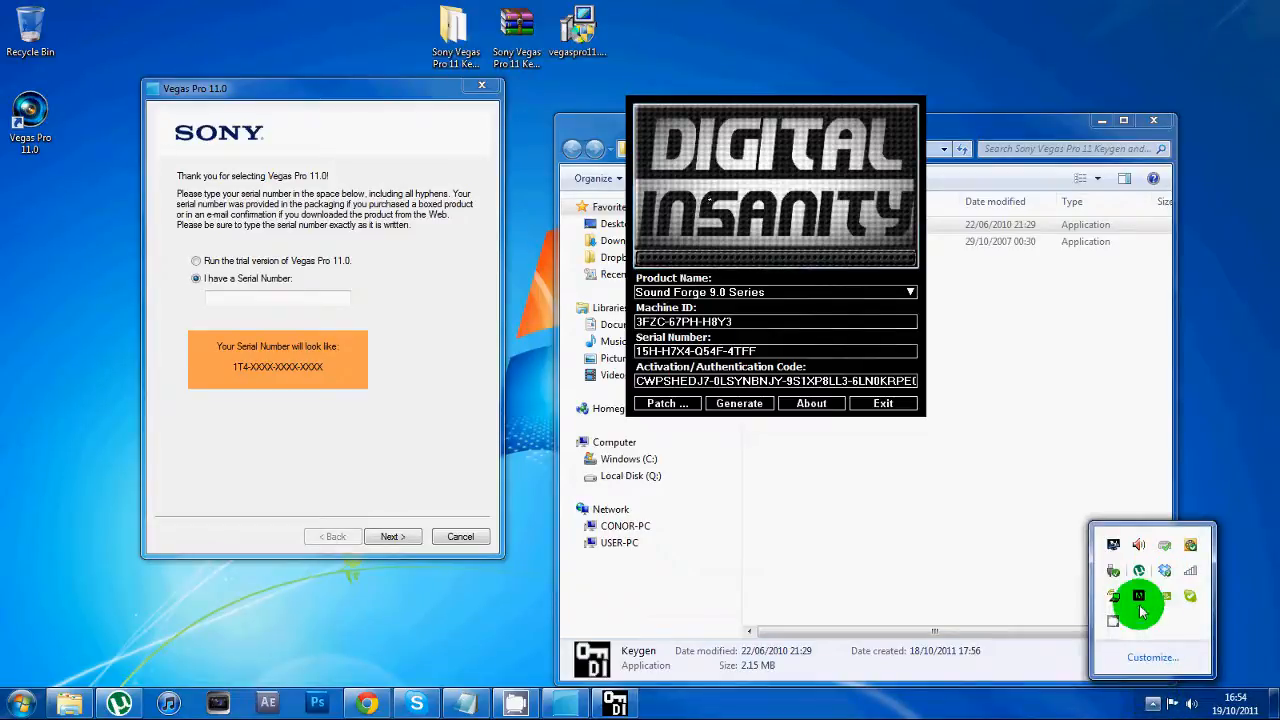
left_click(1140, 596)
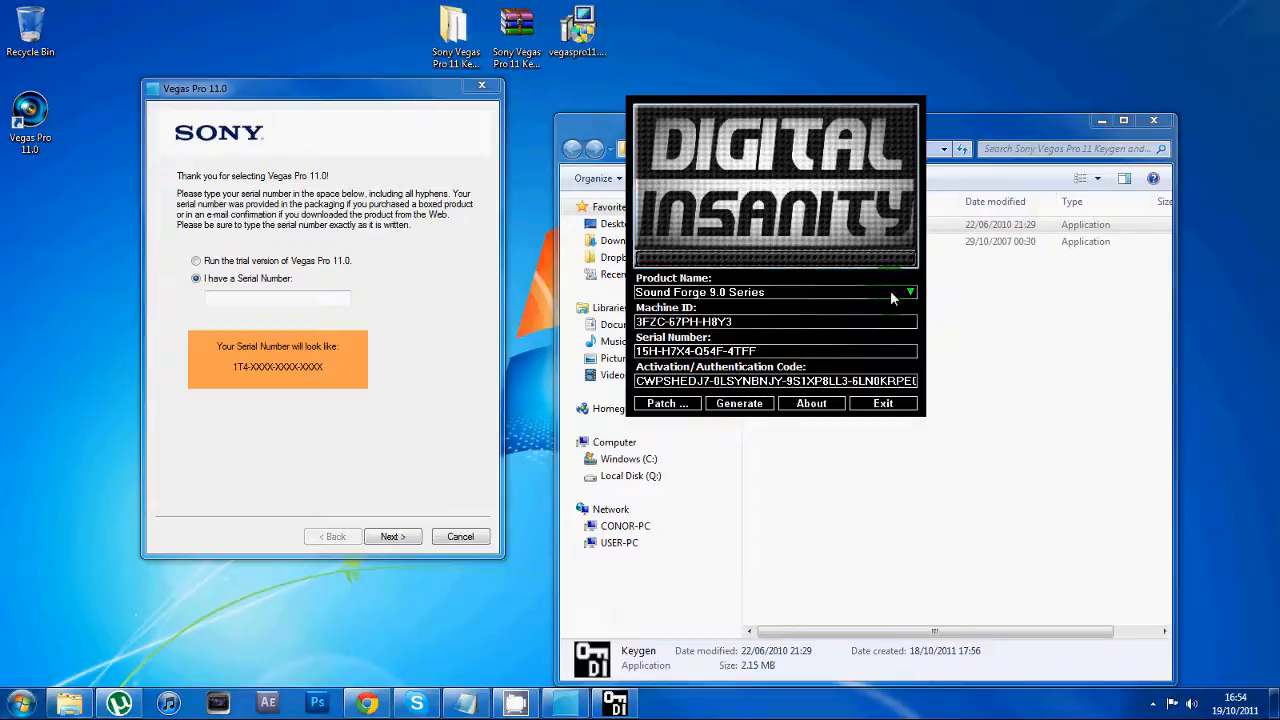
left_click(908, 292)
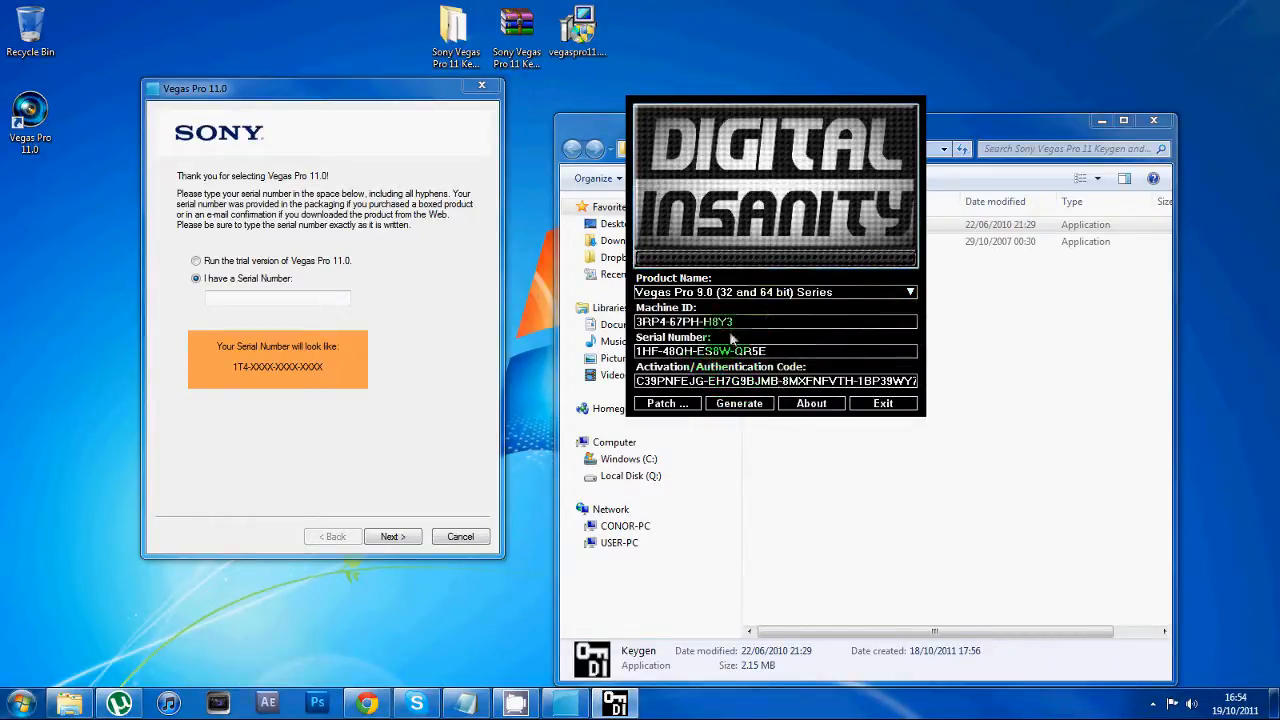
left_click(740, 404)
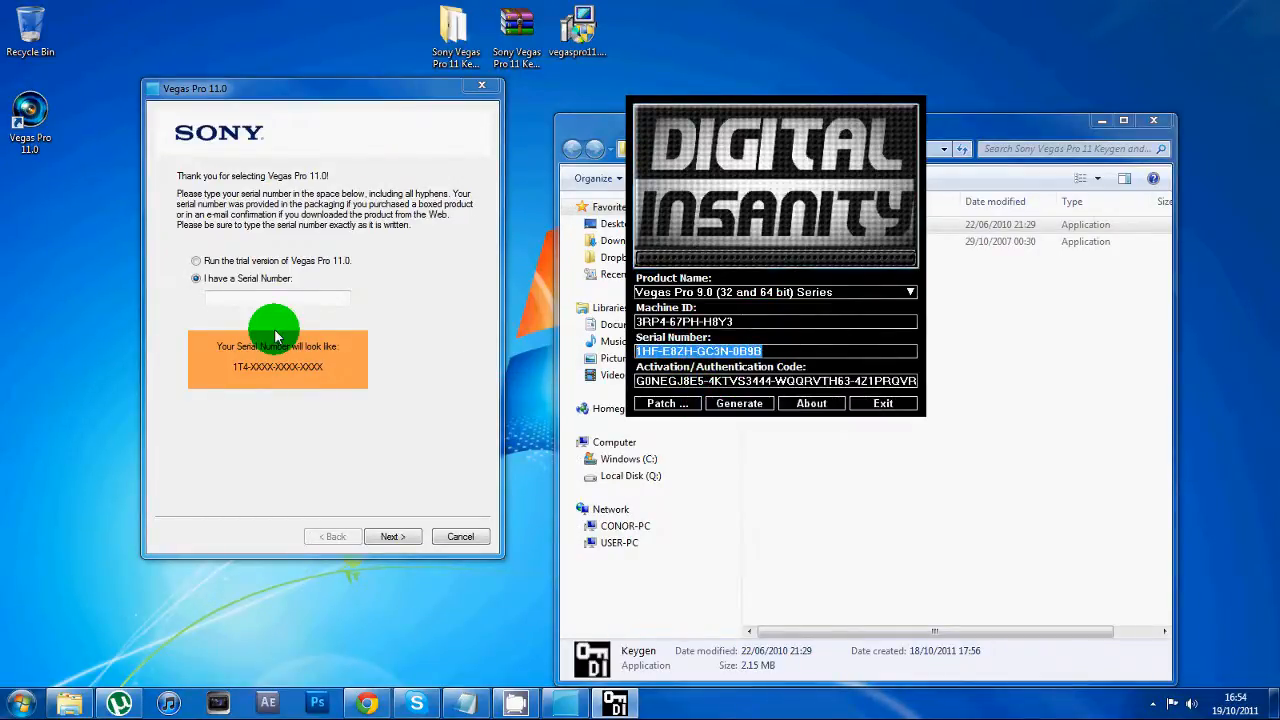
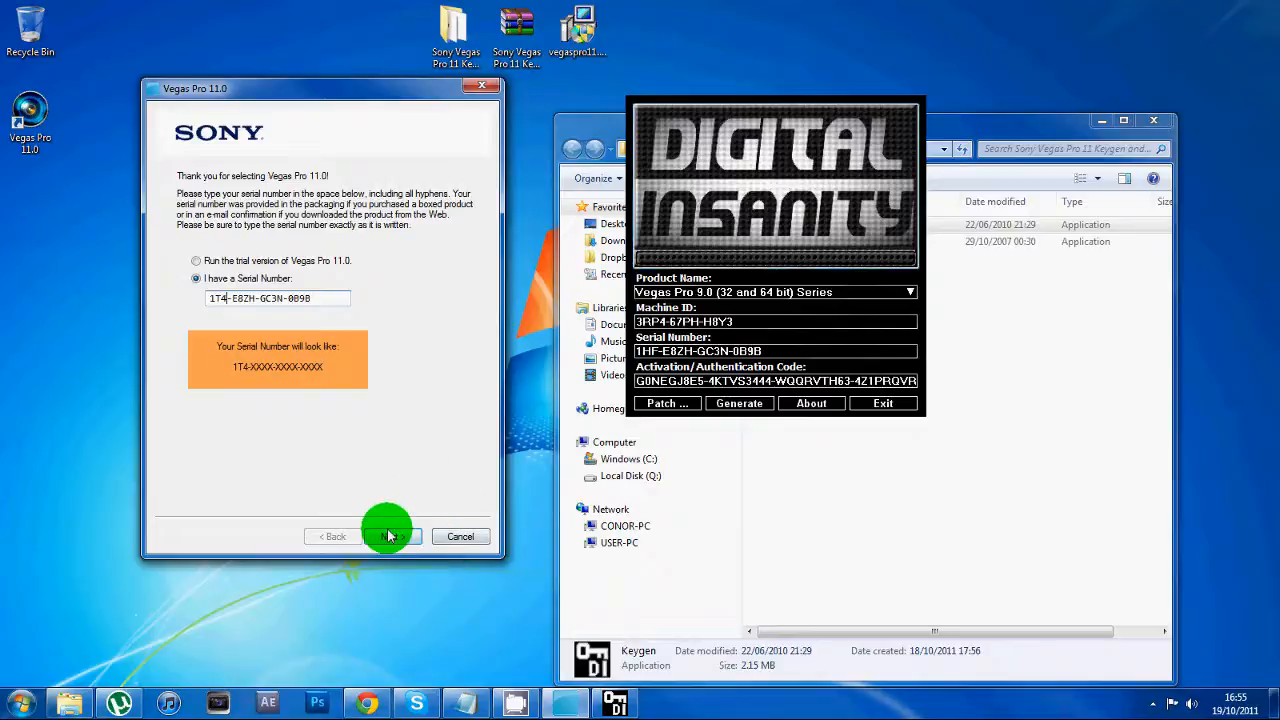
- Choose registering from another computer and fill in the registration details form
left_click(388, 536)
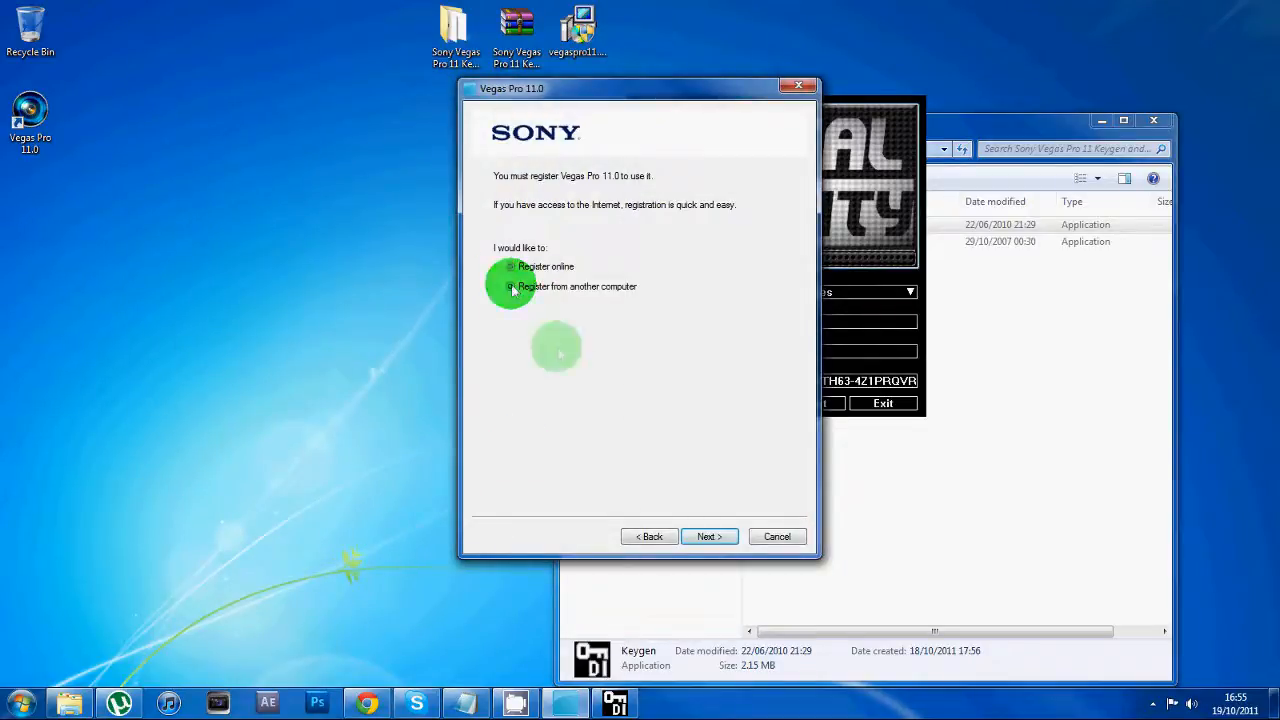
left_click(708, 536)
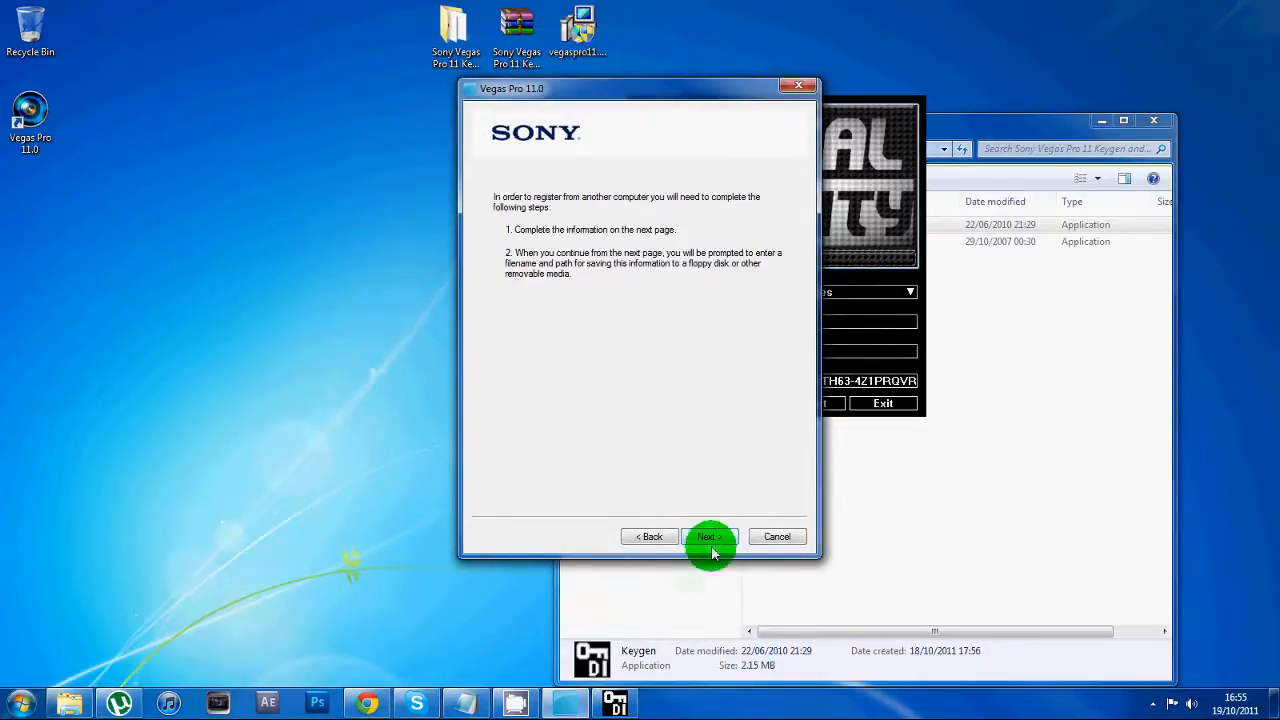
left_click(710, 536)
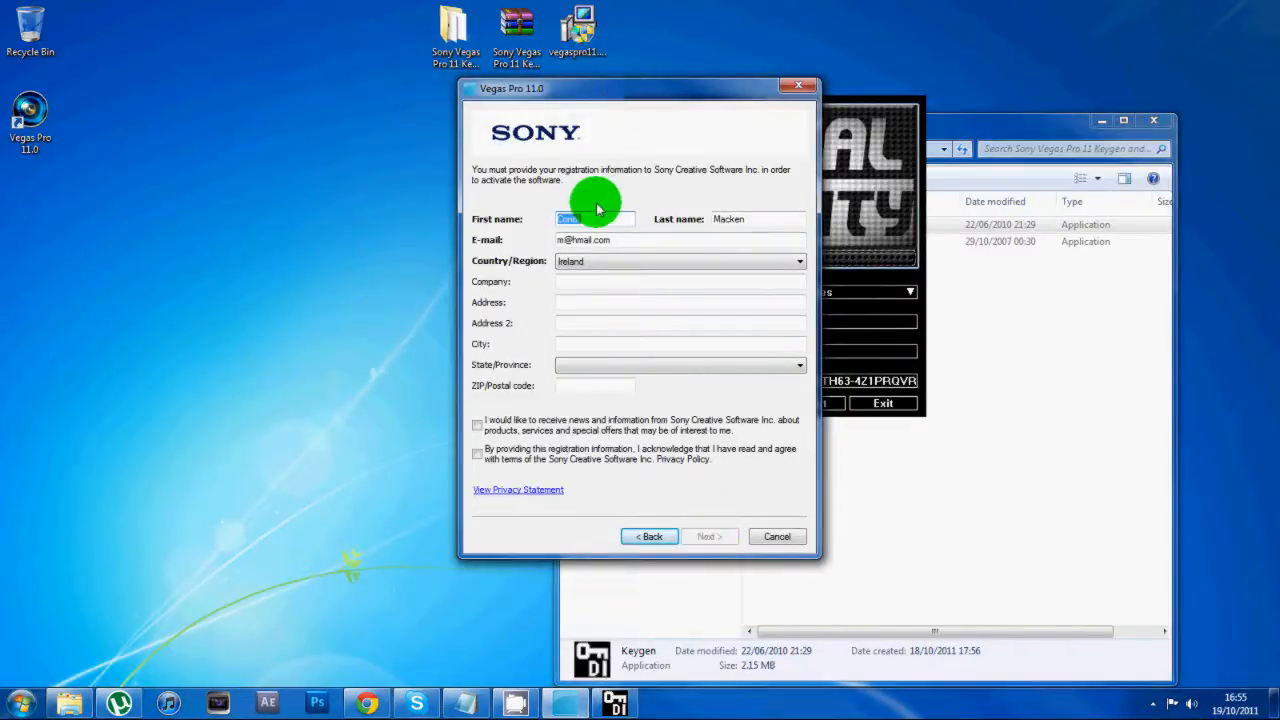
left_click(756, 218)
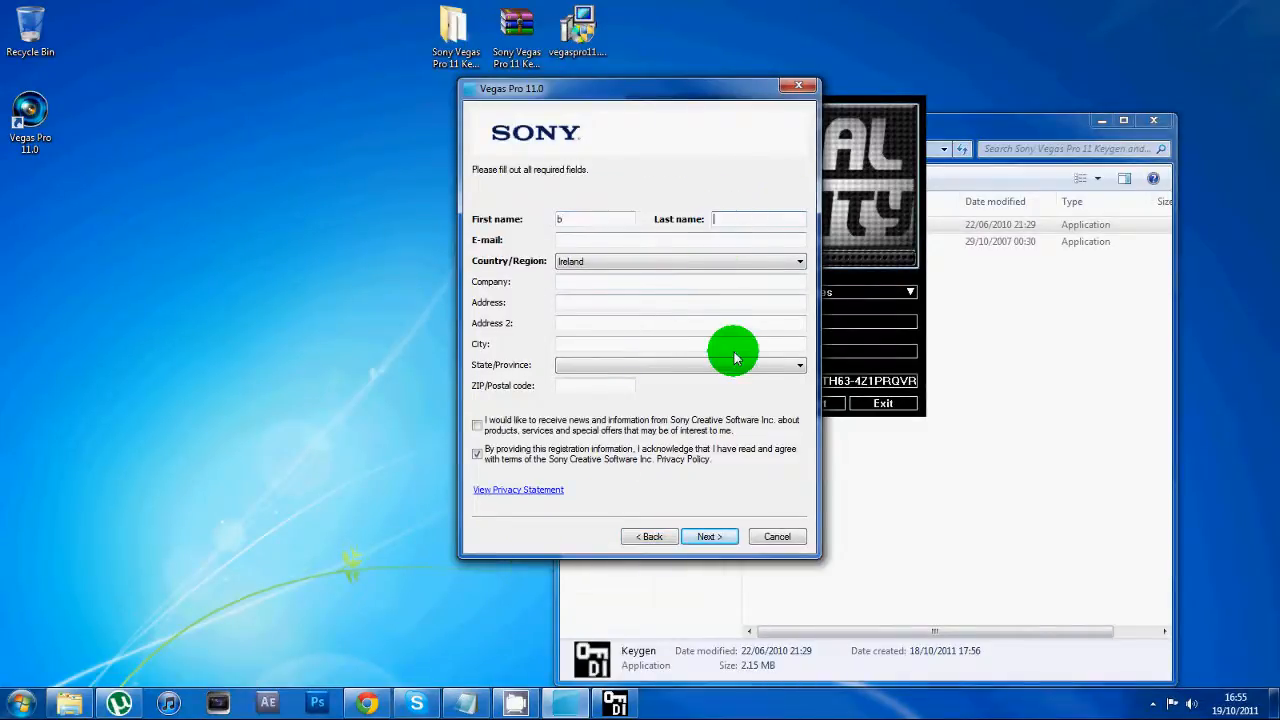
type("g")
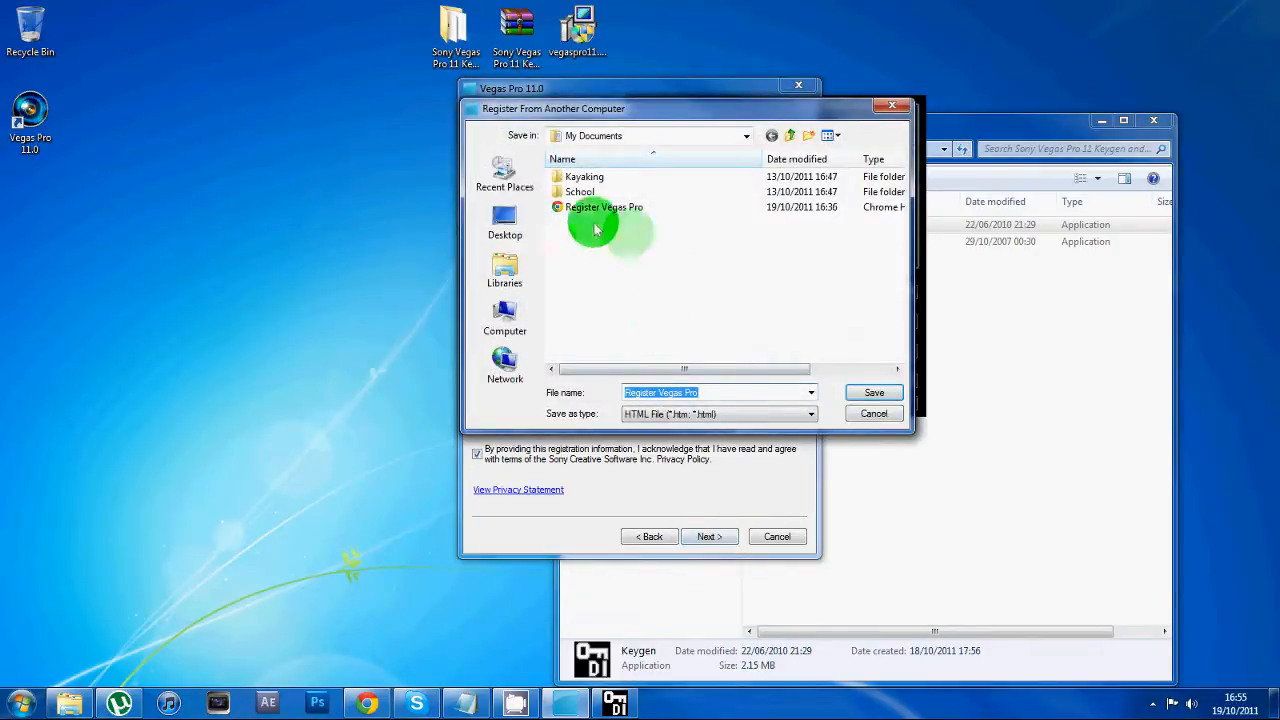
- Save Register Vegas Pro.htm to My Documents, replacing the existing copy
left_click(872, 392)
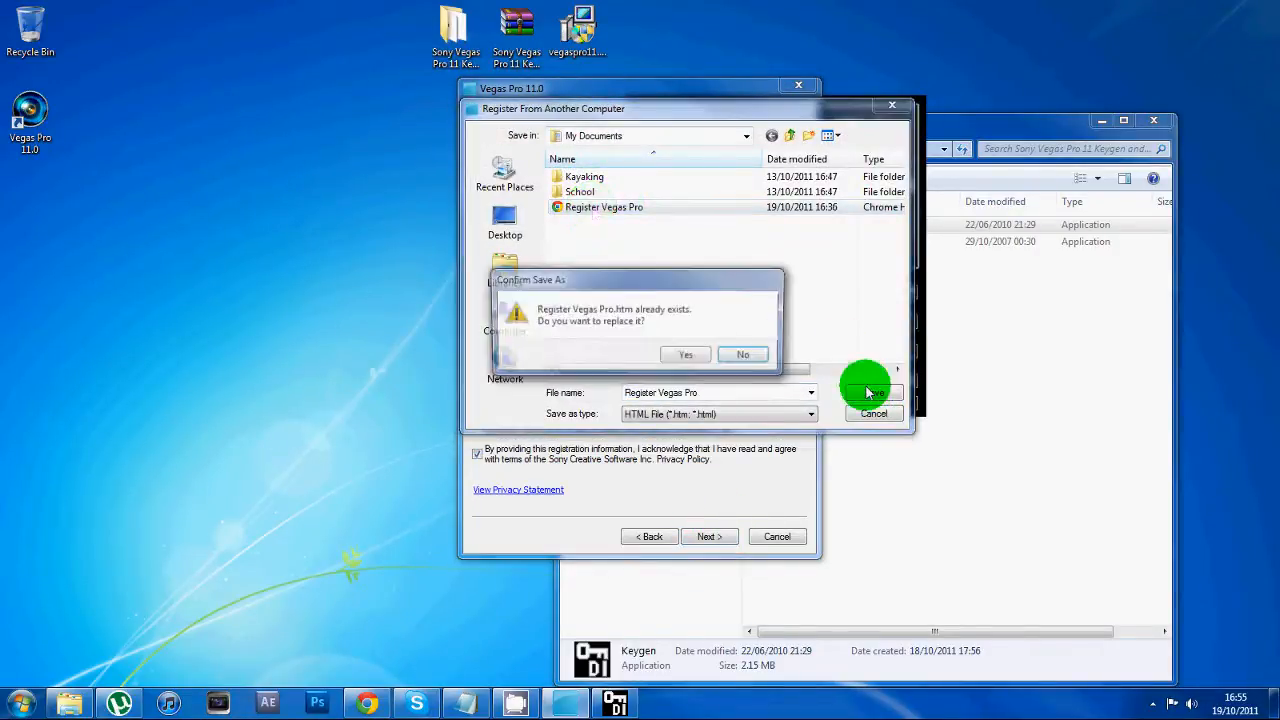
left_click(684, 354)
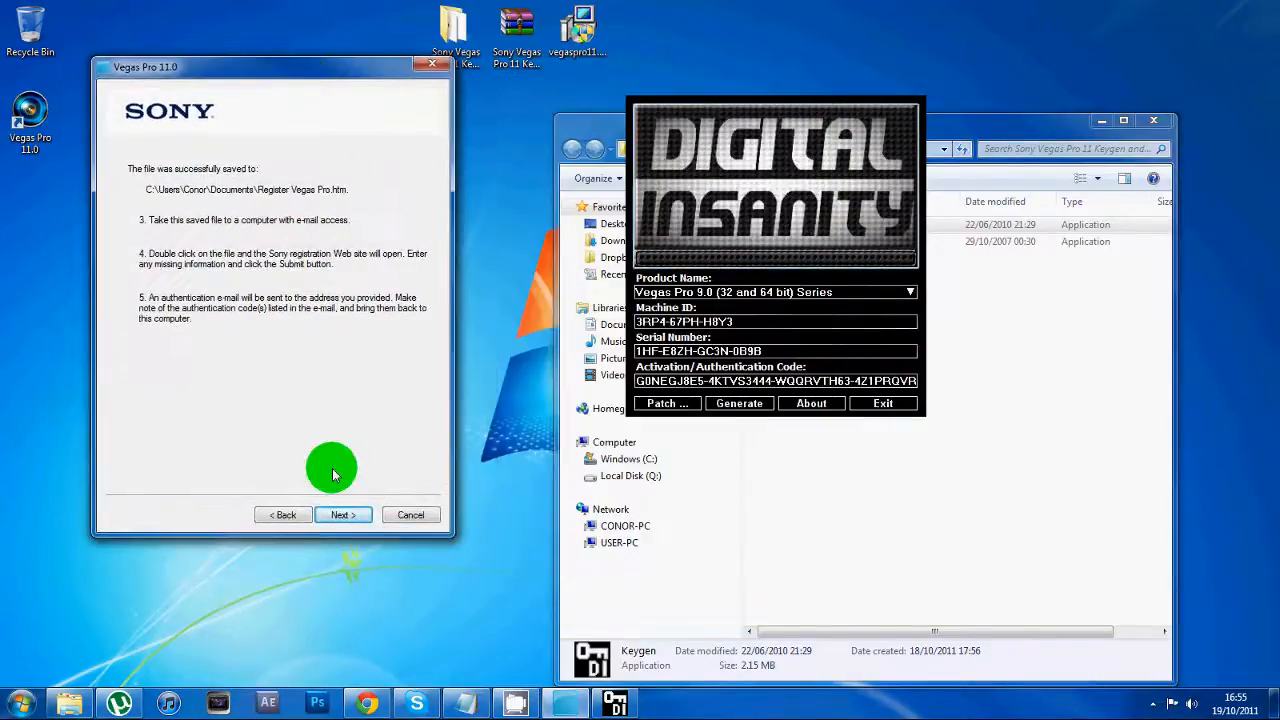
- Paste the keygen's authentication code and finish registration so Vegas Pro 11 starts loading
left_click(344, 514)
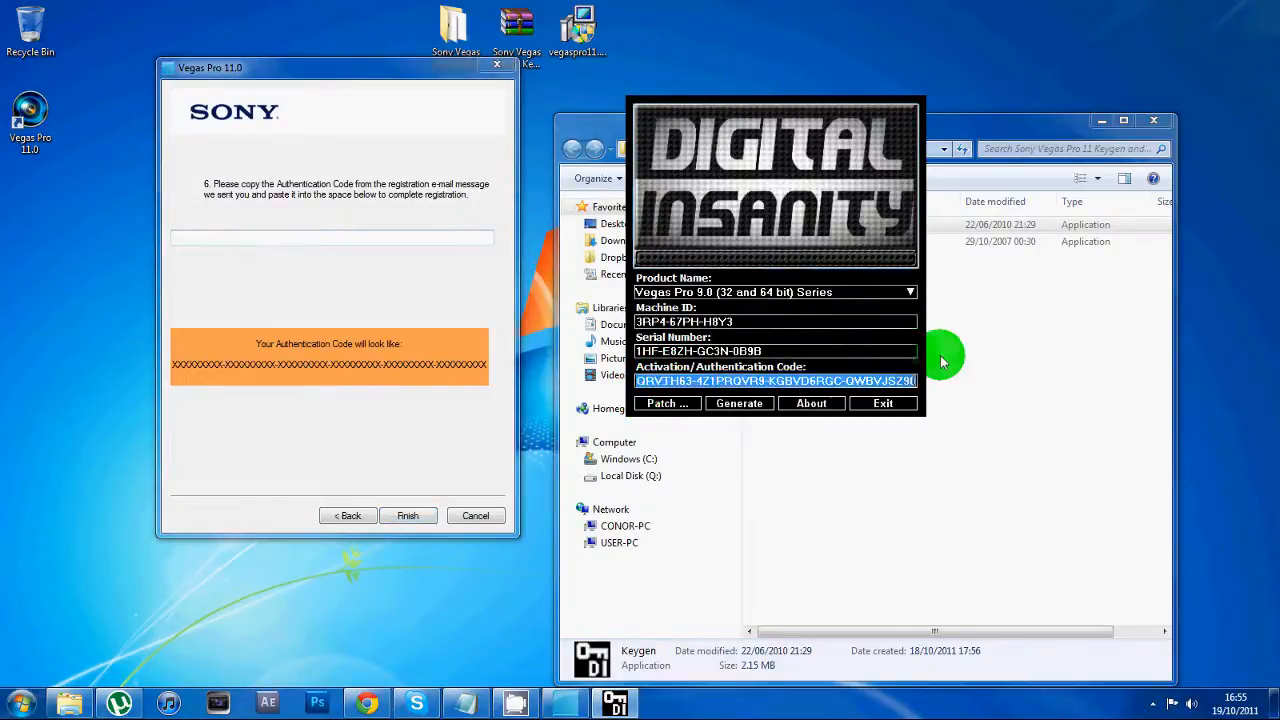
right_click(776, 380)
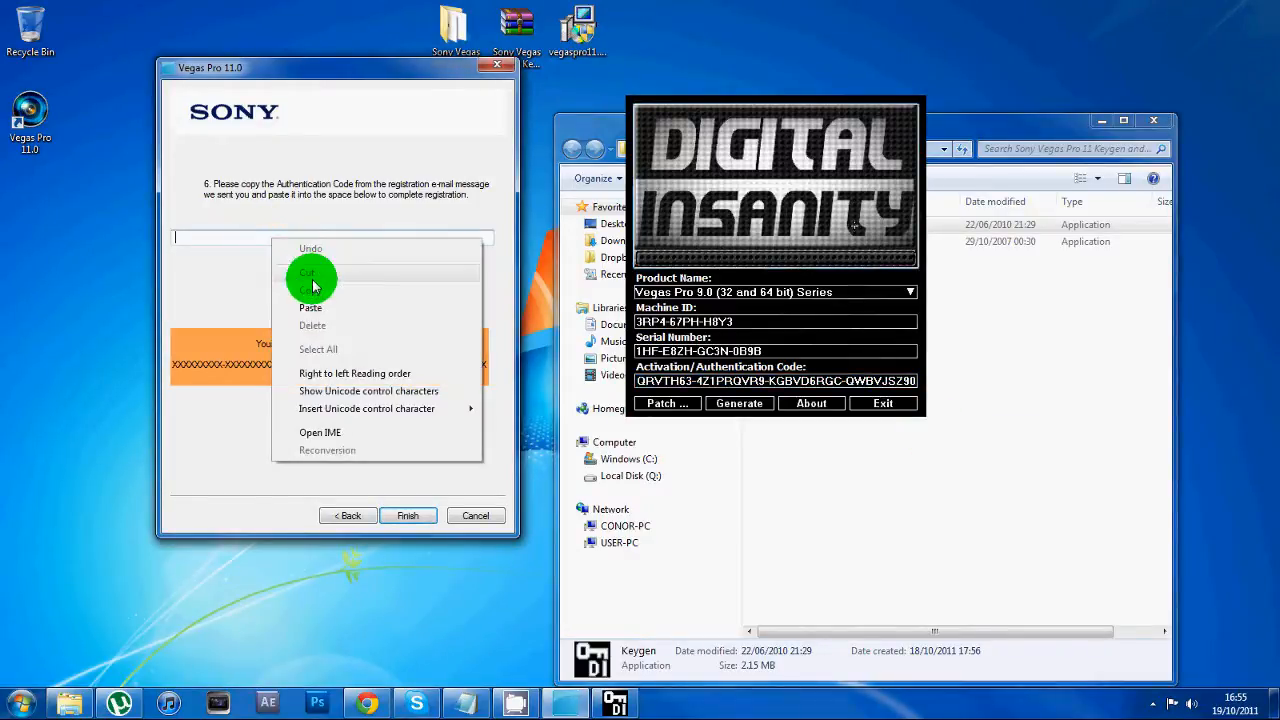
left_click(310, 308)
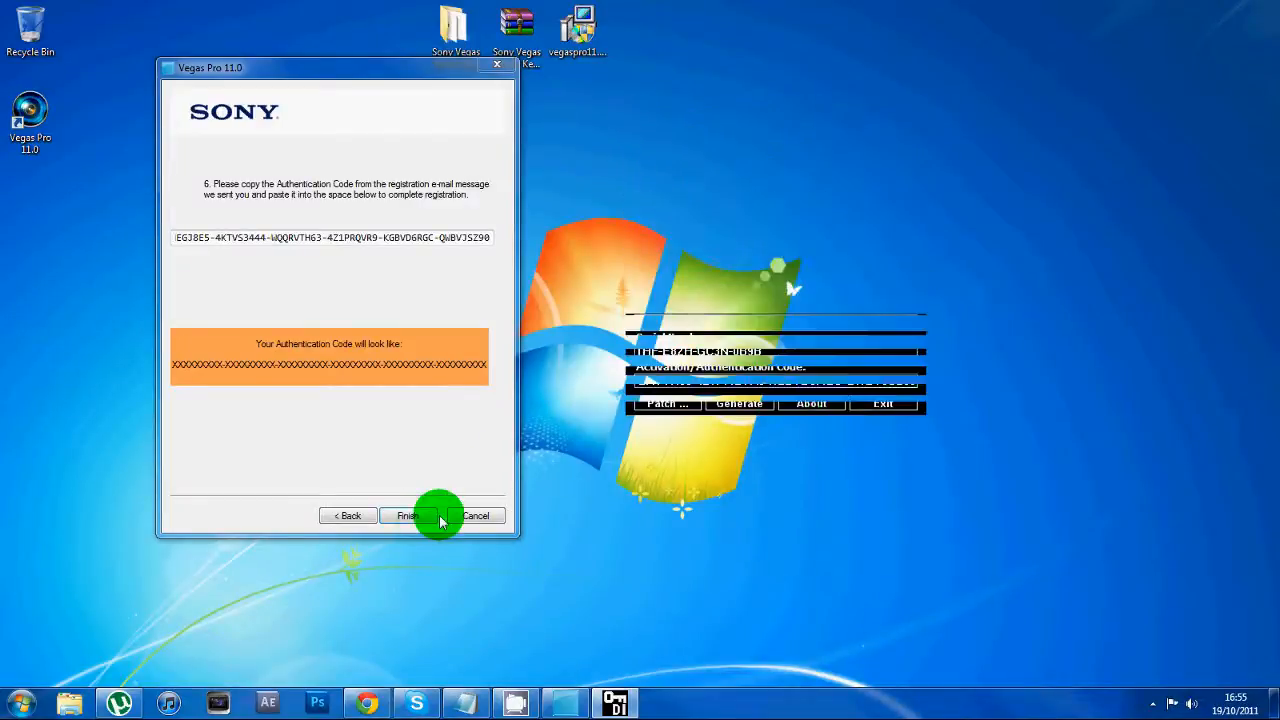
left_click(404, 516)
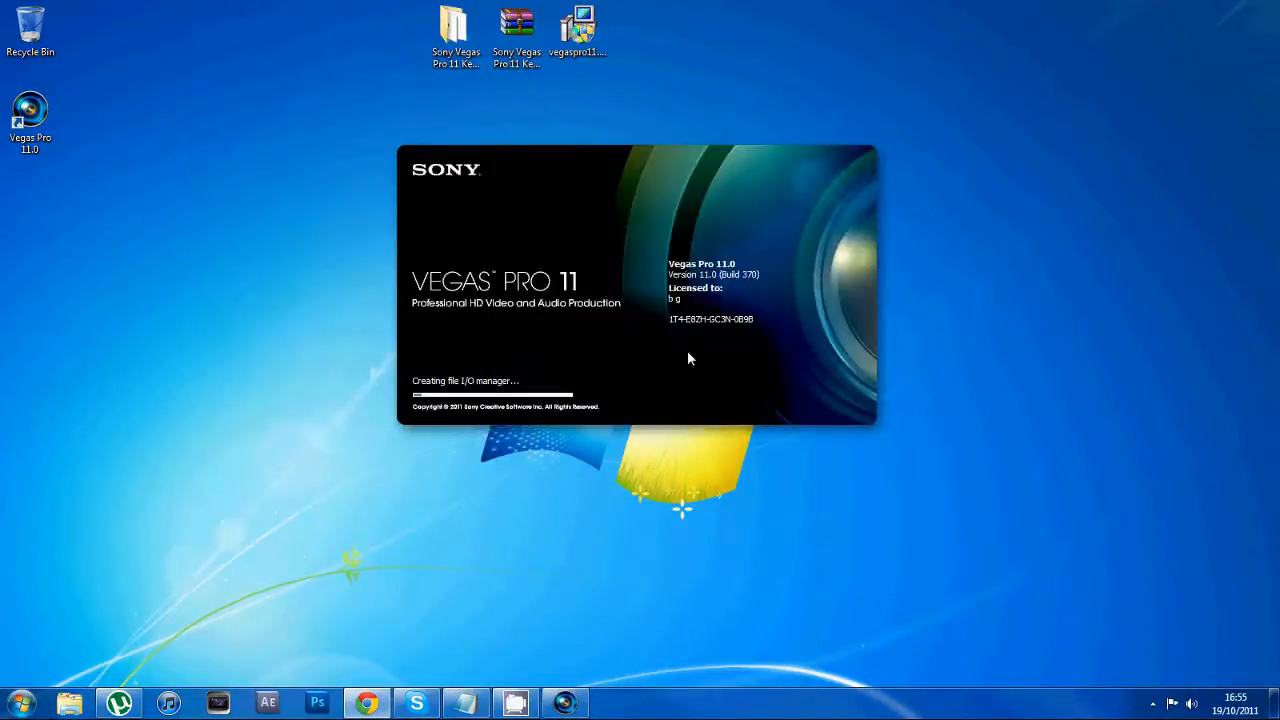